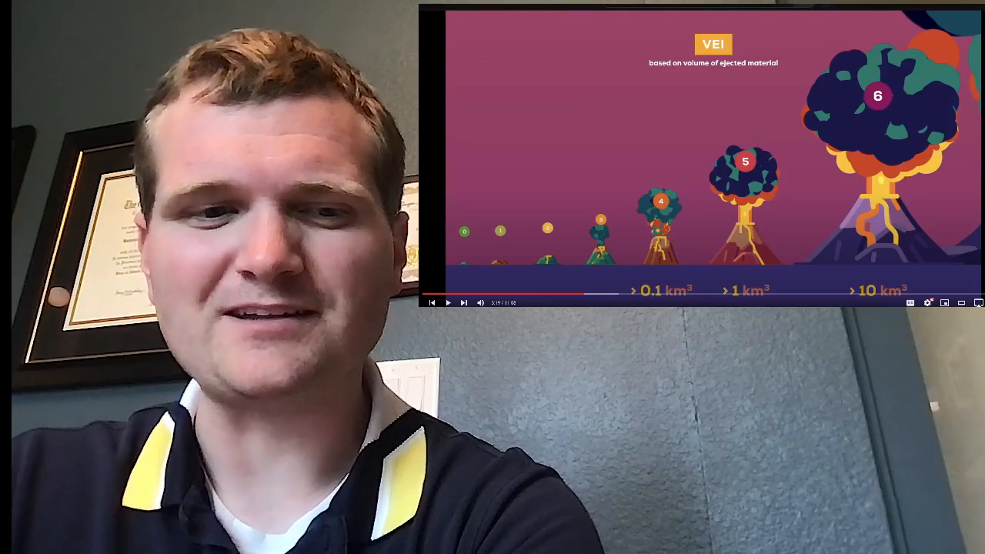
# Resume the Volcanic Explosivity Index video from the VEI scale scene
pyautogui.click(448, 302)
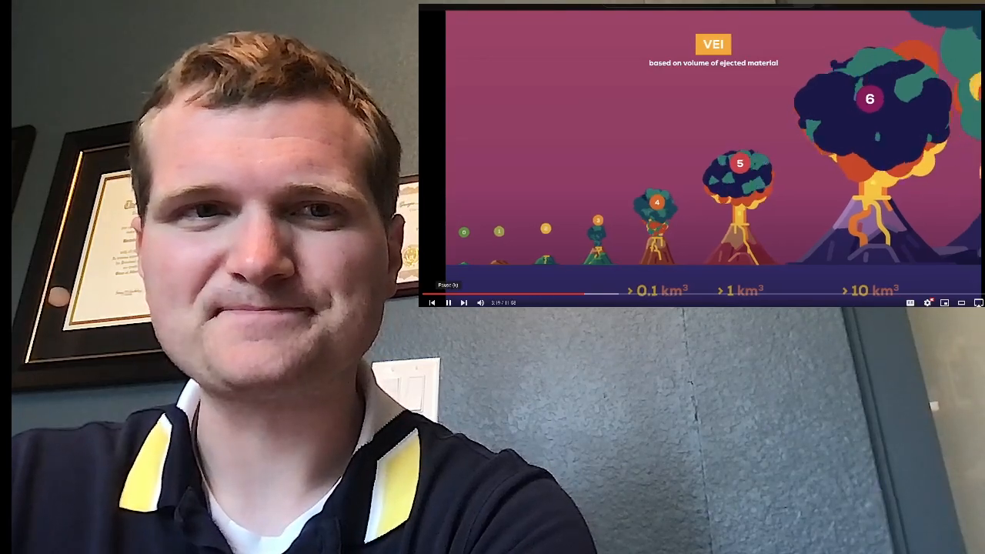